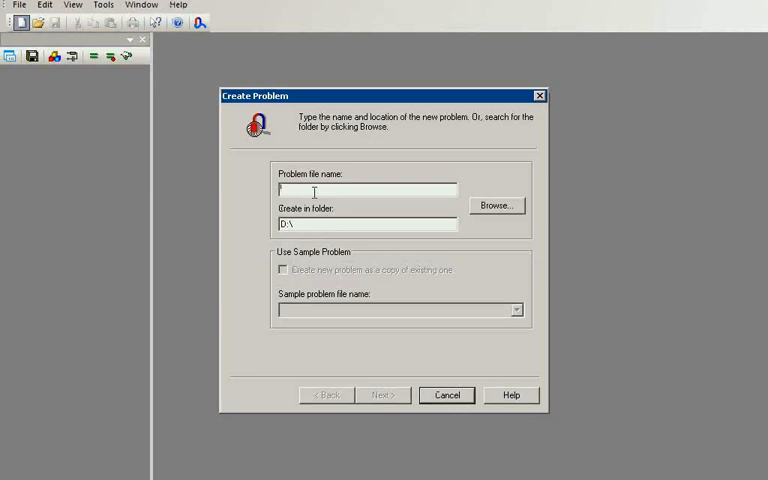
Step: Name the new problem linear_accelerator and move on to its general settings
text(linear)
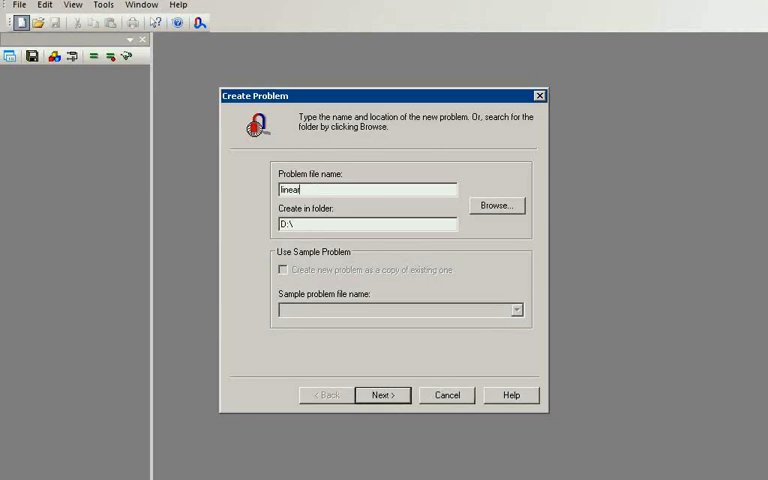
text(_acceleratio)
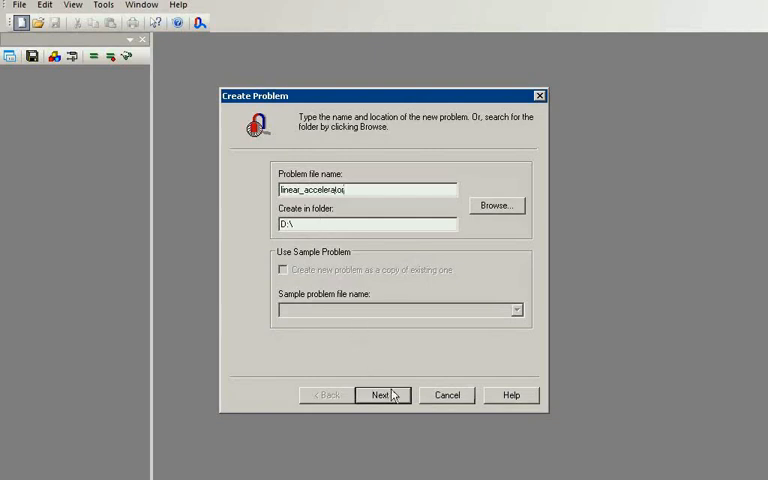
click(380, 394)
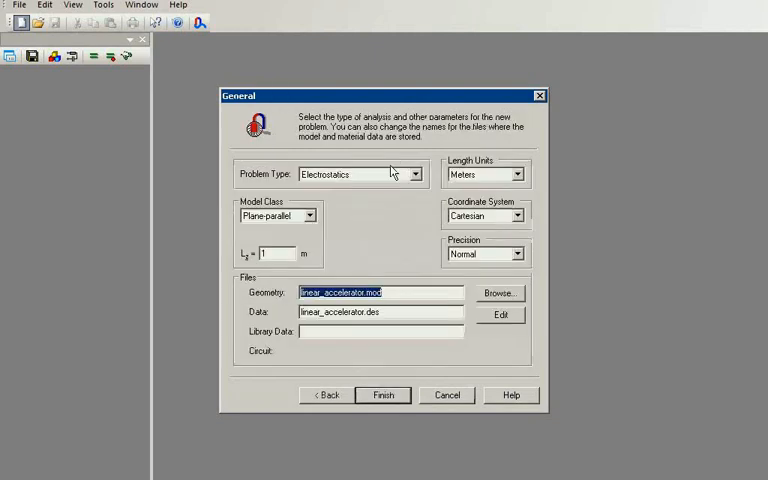
Step: Choose the axisymmetric model class for the electrostatics problem and finish creating it
click(310, 216)
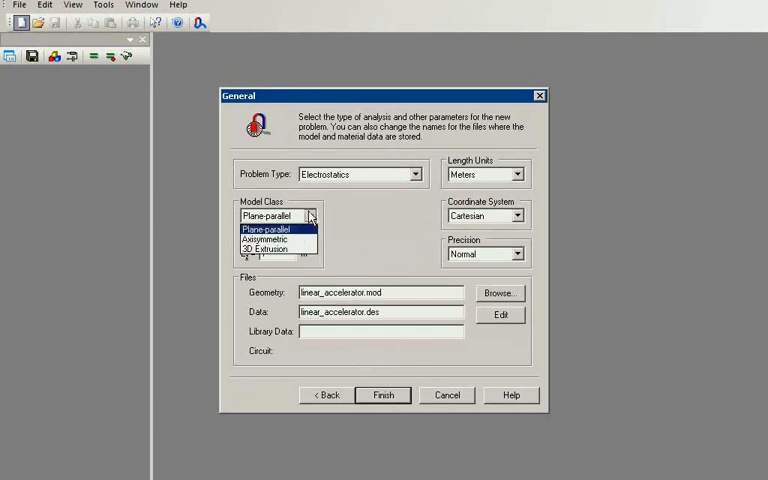
click(270, 240)
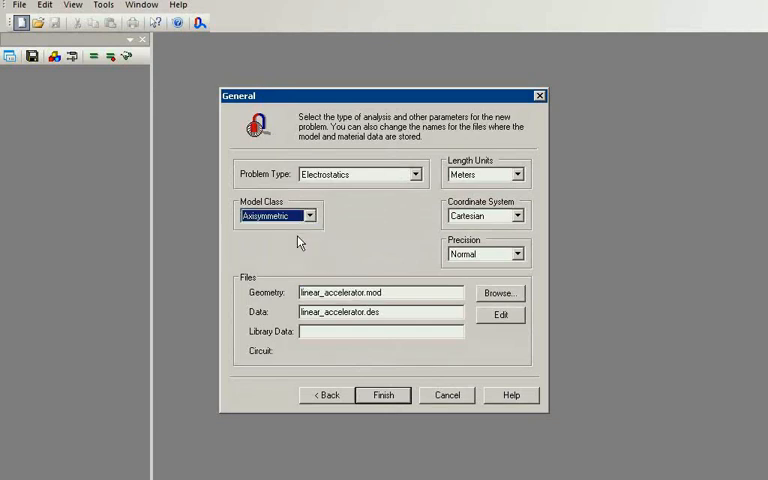
click(382, 394)
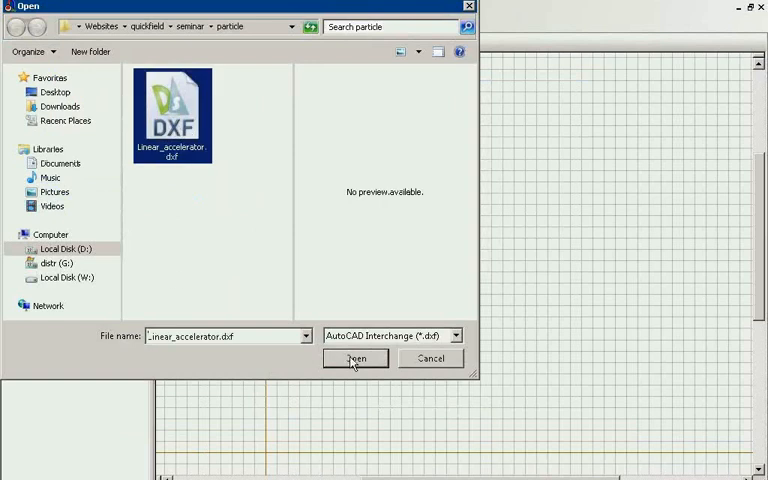
Step: Import Linear_accelerator.dxf into the model geometry and zoom onto the imported electrode shapes
click(354, 358)
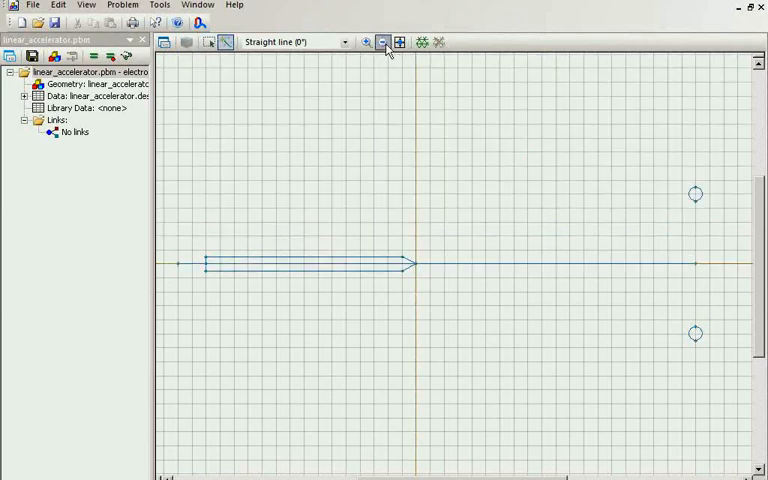
click(384, 42)
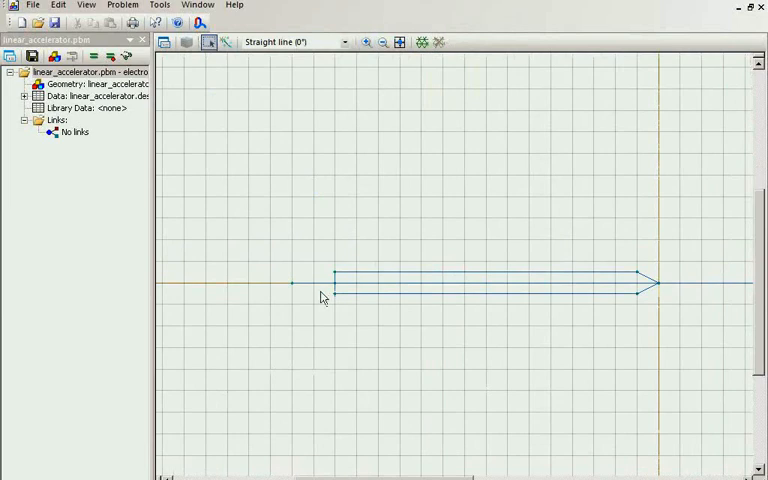
drag(332, 296, 638, 296)
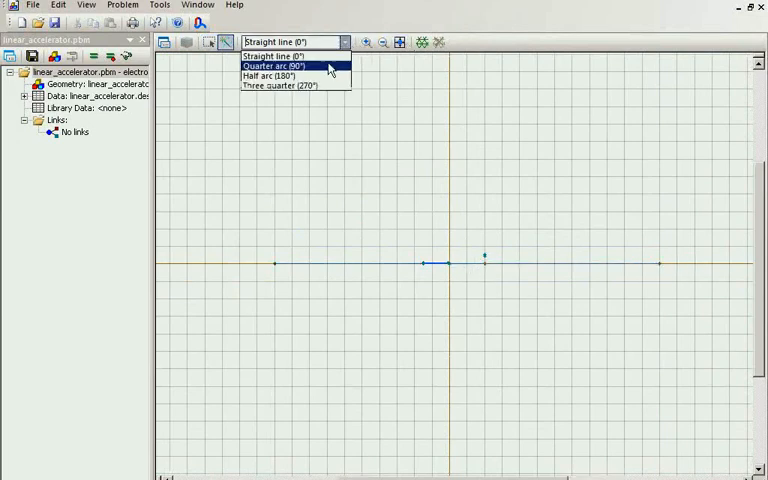
Step: Draw a 180° half-circle outer edge resting on the axis to enclose the emitter geometry
click(268, 76)
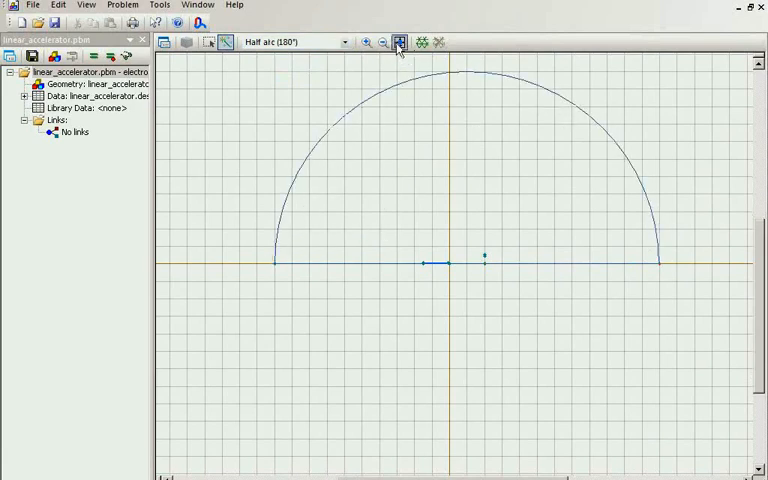
click(398, 42)
text(U)
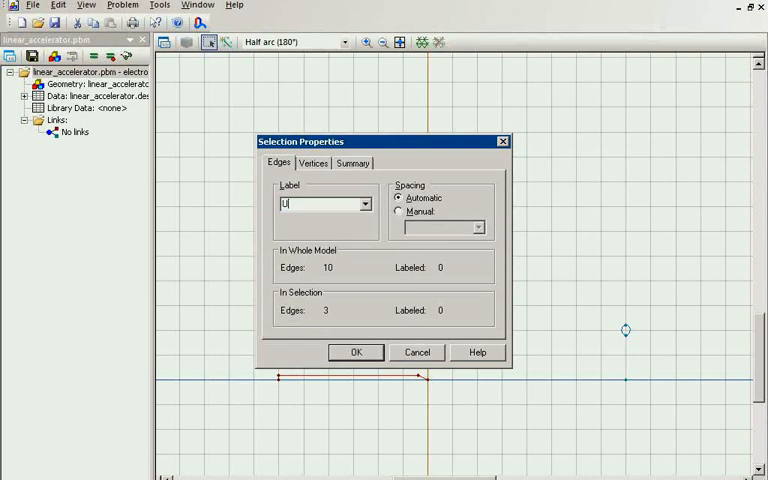
Step: Label the enclosed region vacuum and the electrode edges ring
click(356, 352)
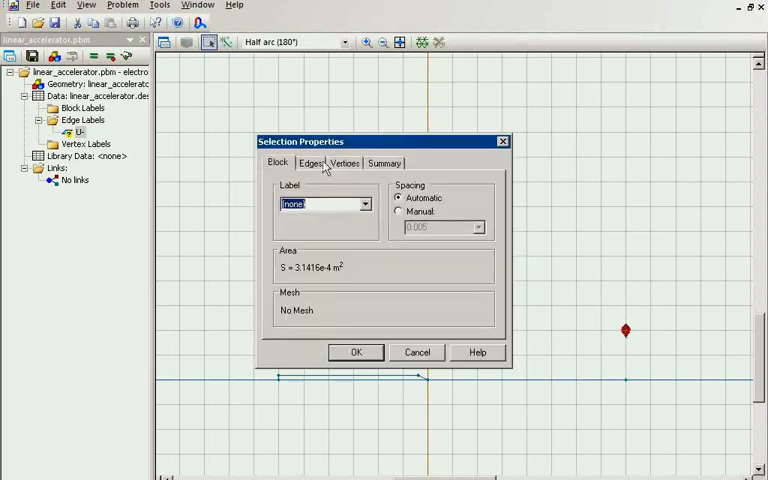
click(308, 164)
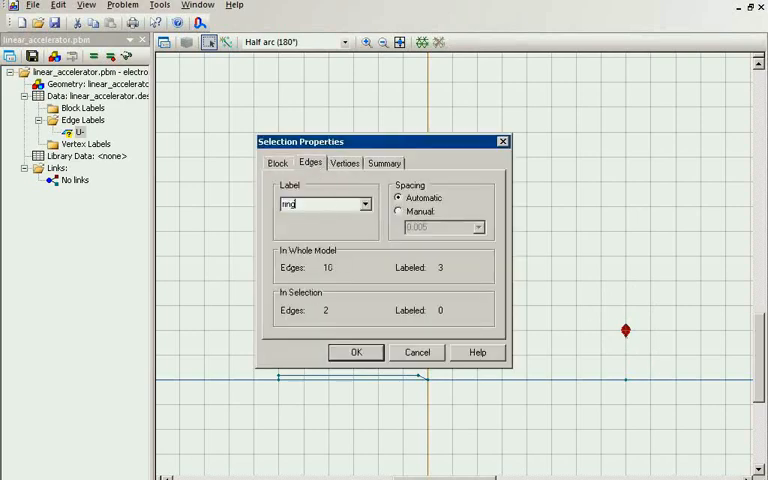
click(356, 352)
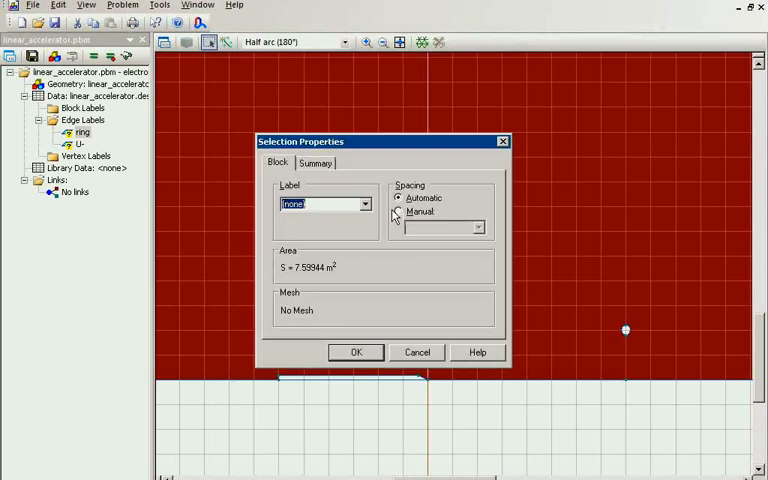
Step: Label the outer half-circle arc boundary
click(356, 352)
text(boundary)
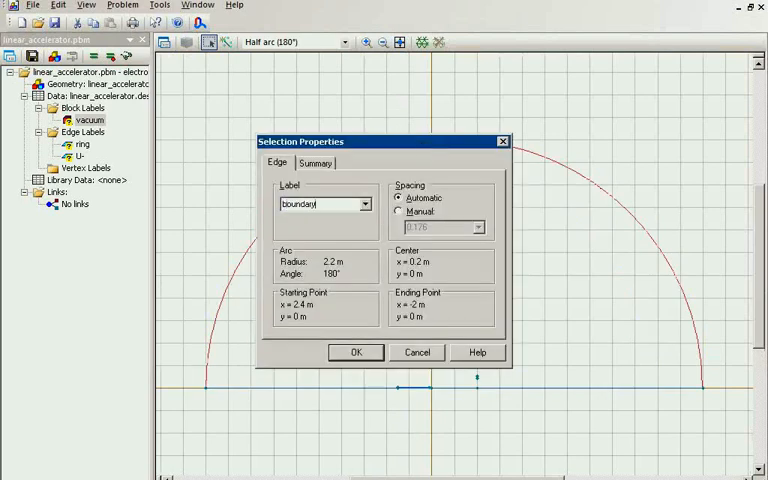
click(356, 352)
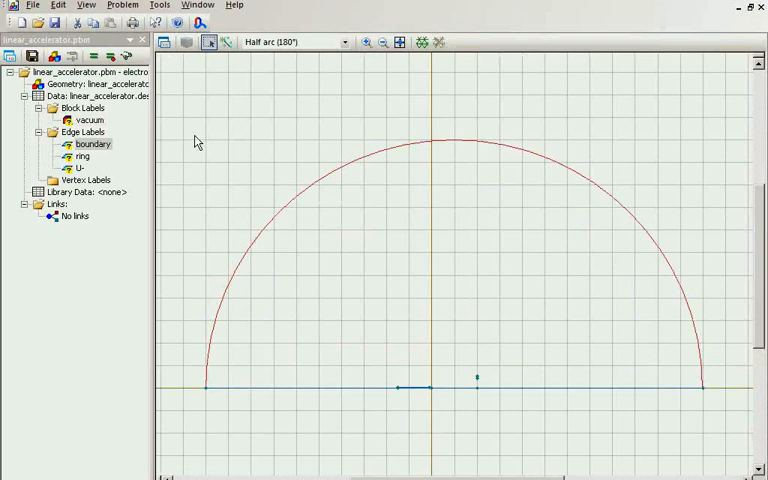
Step: Confirm the vacuum permittivity settings for the vacuum block label
click(88, 120)
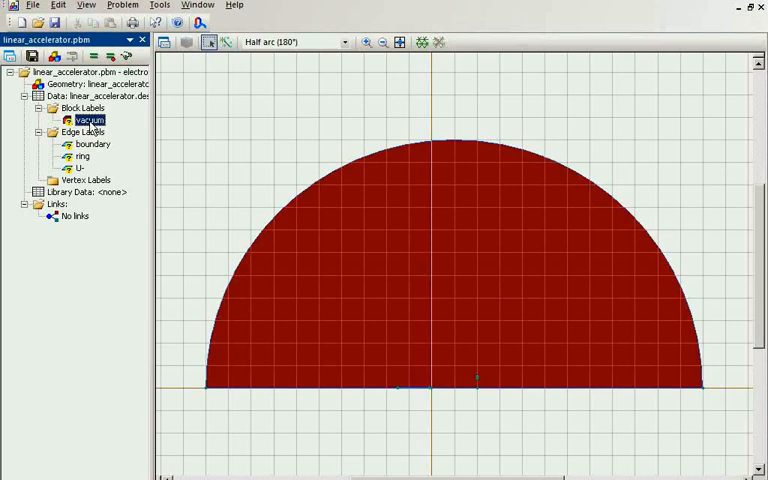
double_click(88, 120)
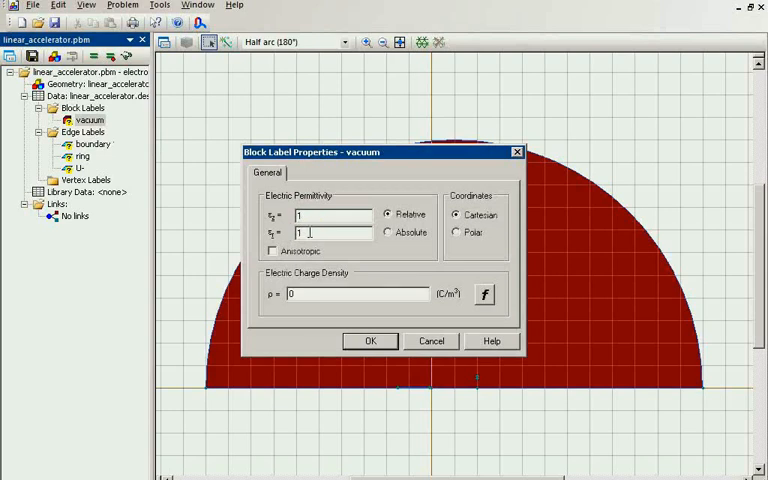
click(370, 340)
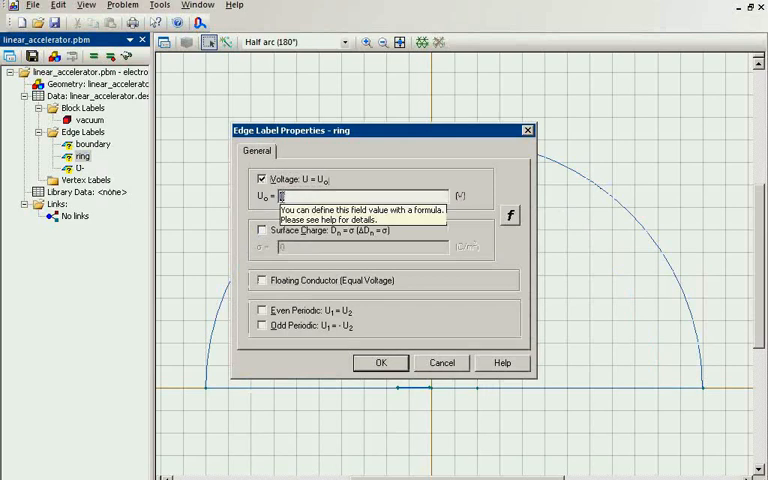
Step: Assign 15000 V to the ring edges and voltage conditions to the U- emitter and outer boundary
text(15000)
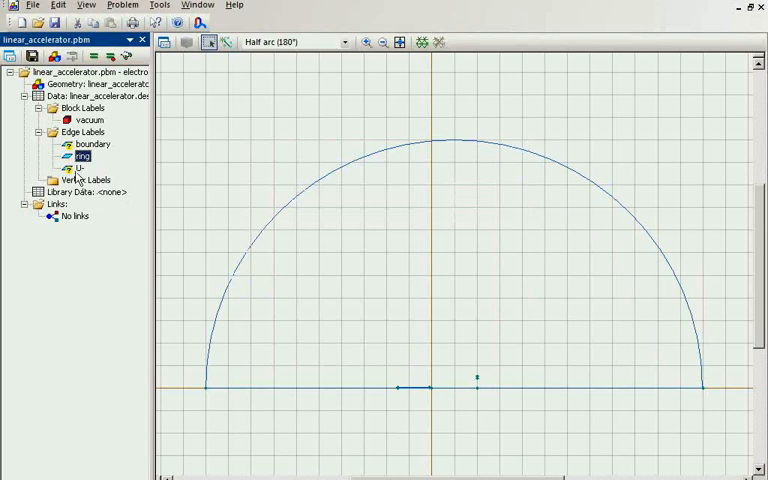
double_click(82, 168)
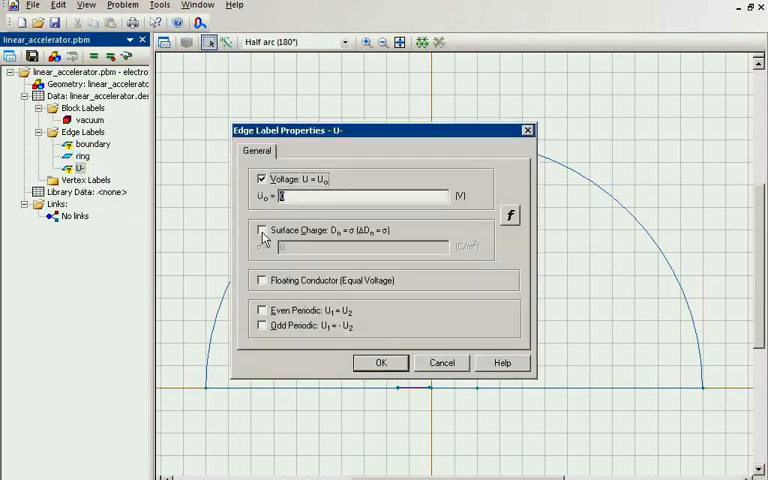
click(380, 362)
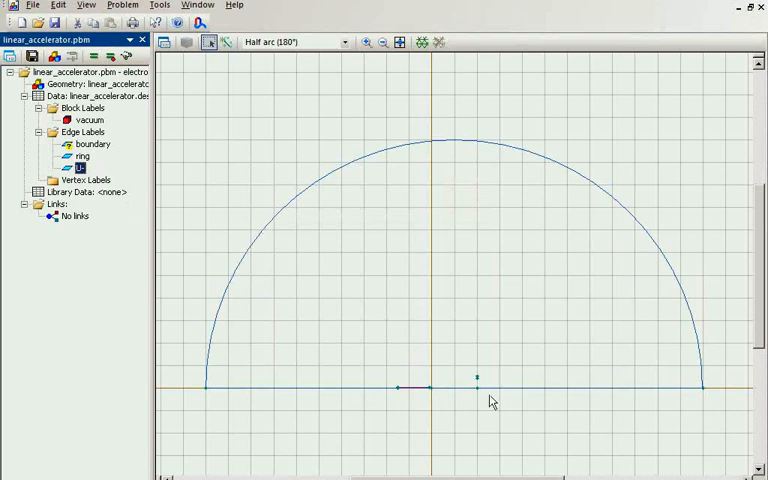
mouse_move(658, 328)
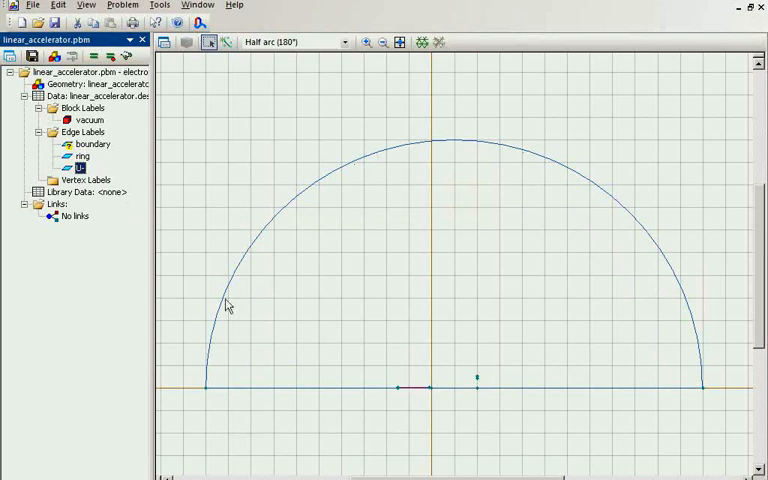
mouse_move(672, 300)
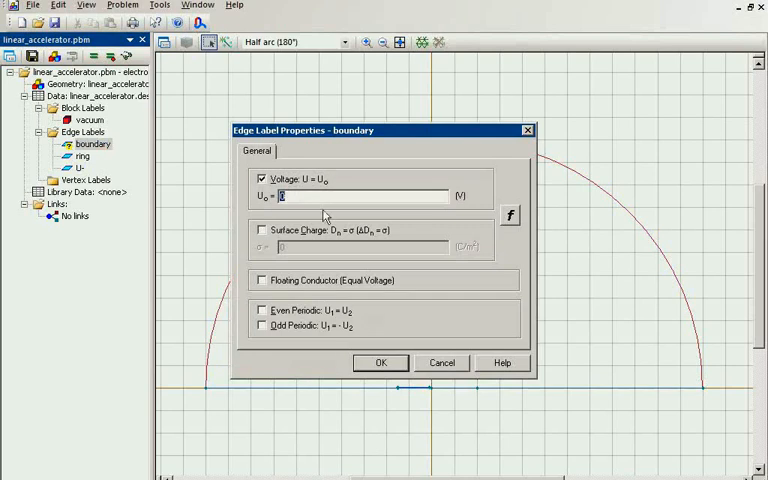
click(380, 362)
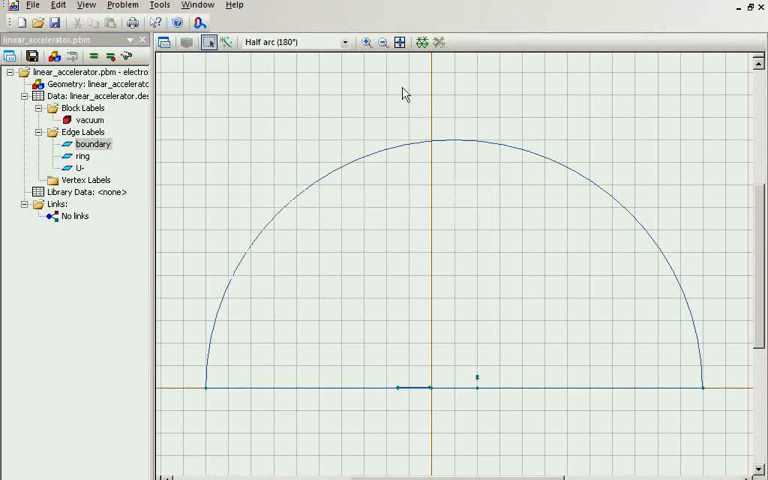
Step: Solve the field and show voltage as a colour map with equipotential lines and the colour scale legend
click(424, 42)
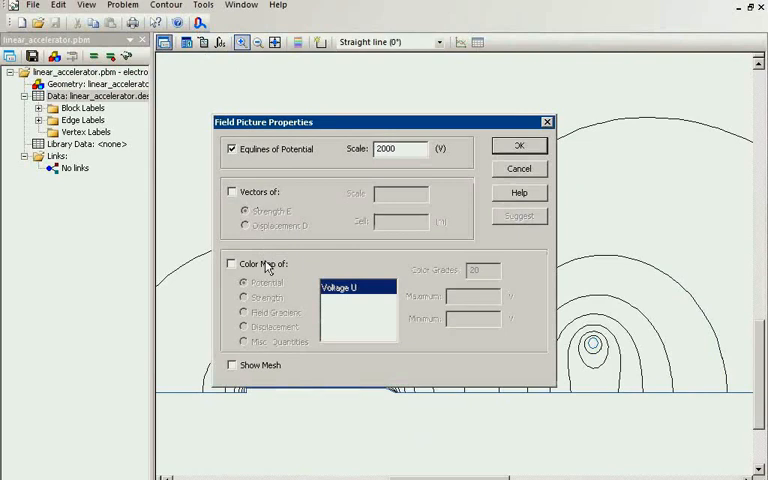
click(518, 144)
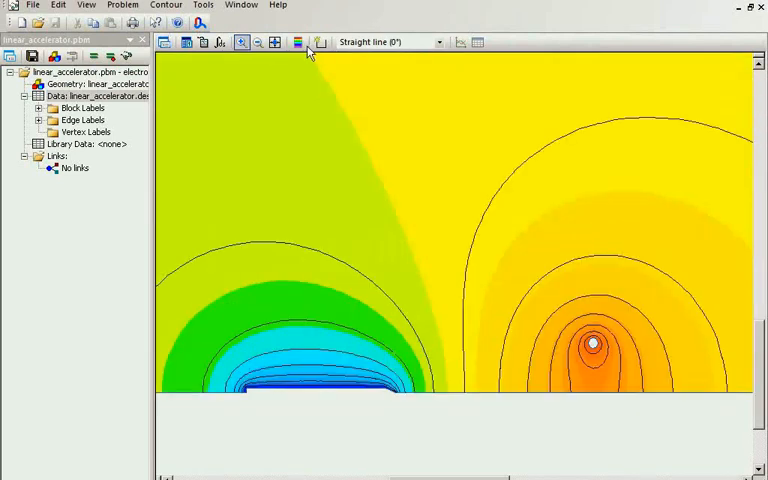
click(296, 42)
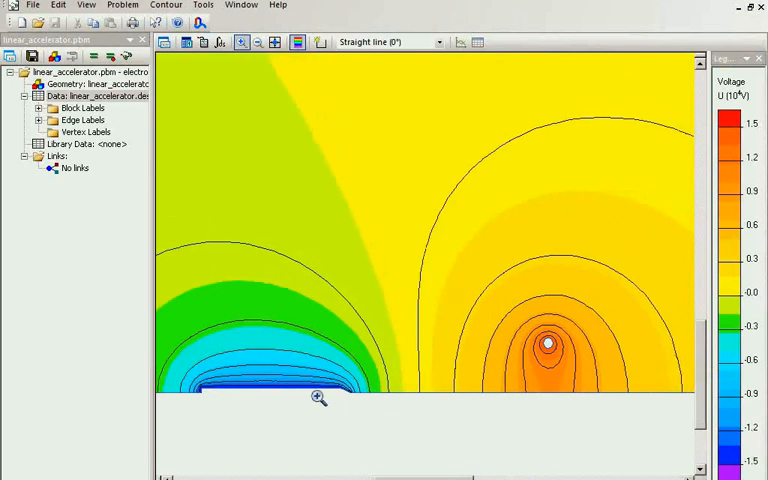
mouse_move(308, 388)
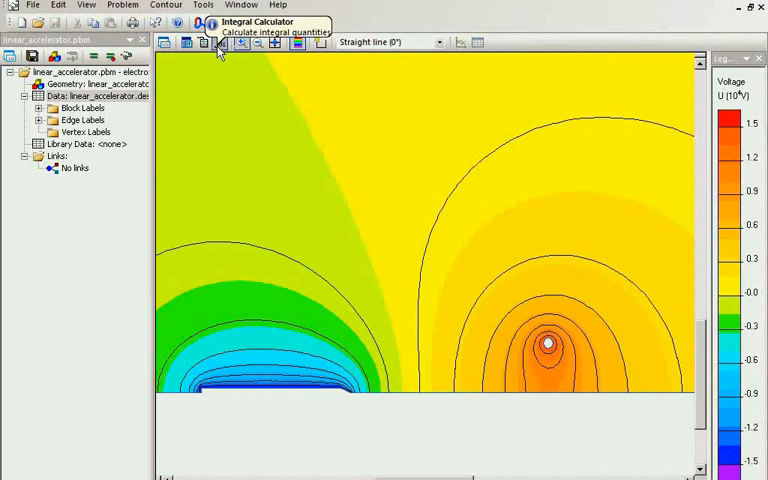
Step: Start the Point Trajectory tool and place the electron emitter at the emitter tip
click(86, 6)
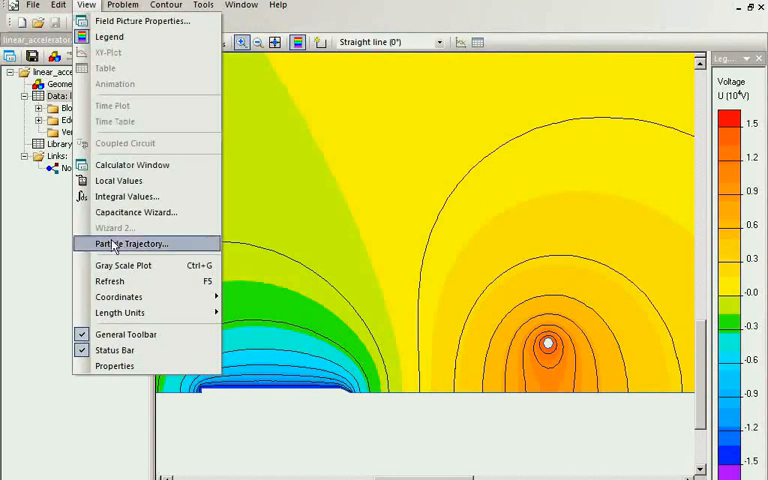
click(130, 244)
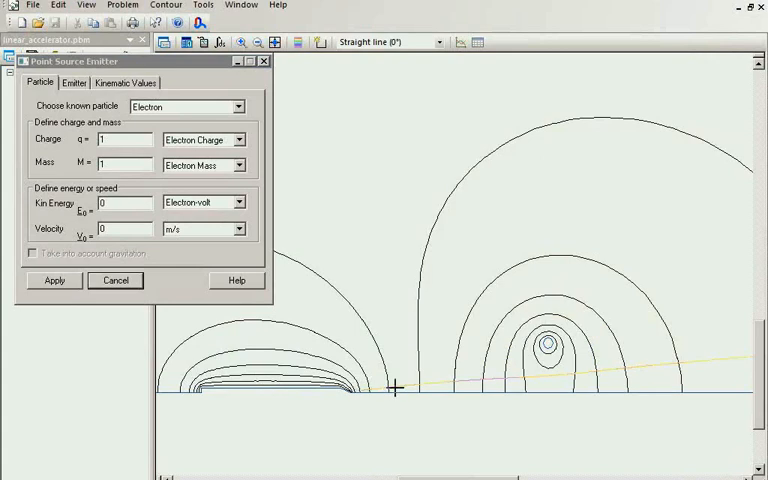
mouse_move(418, 384)
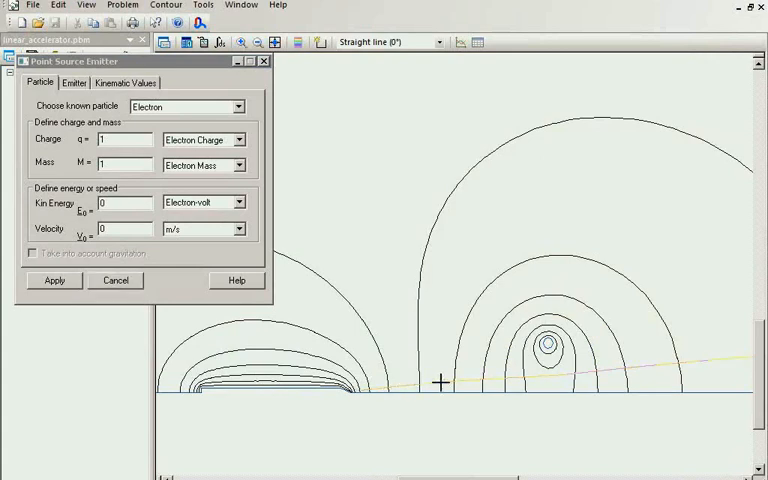
click(124, 82)
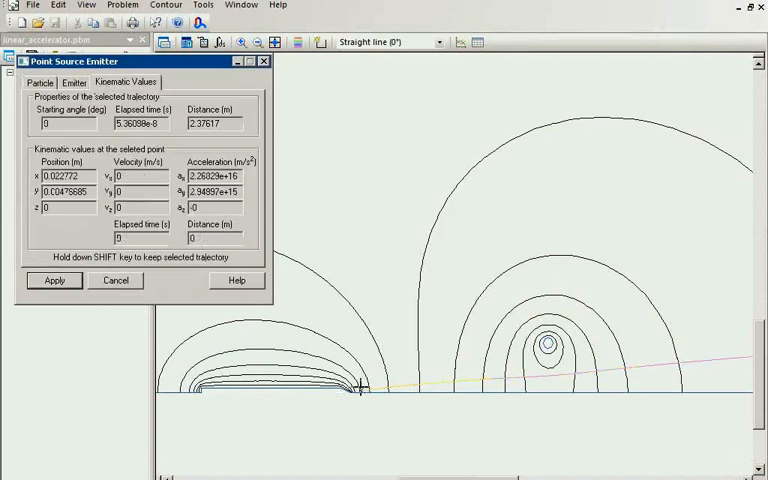
Step: Read the kinematic values along two of the traced electron trajectories
click(360, 388)
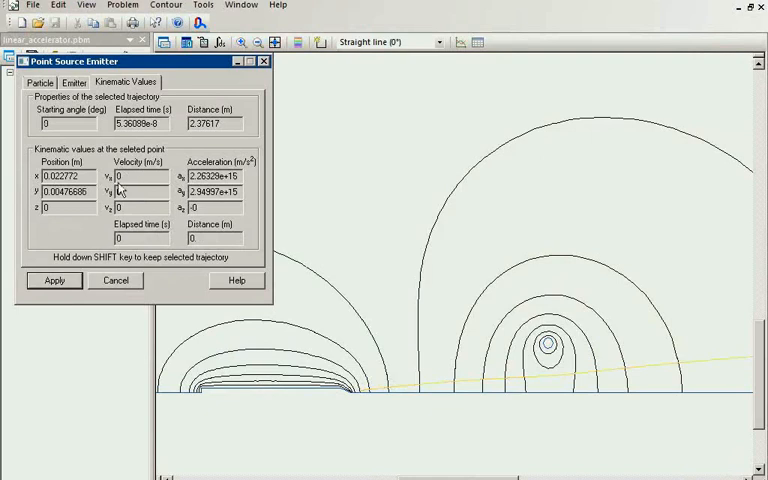
click(136, 176)
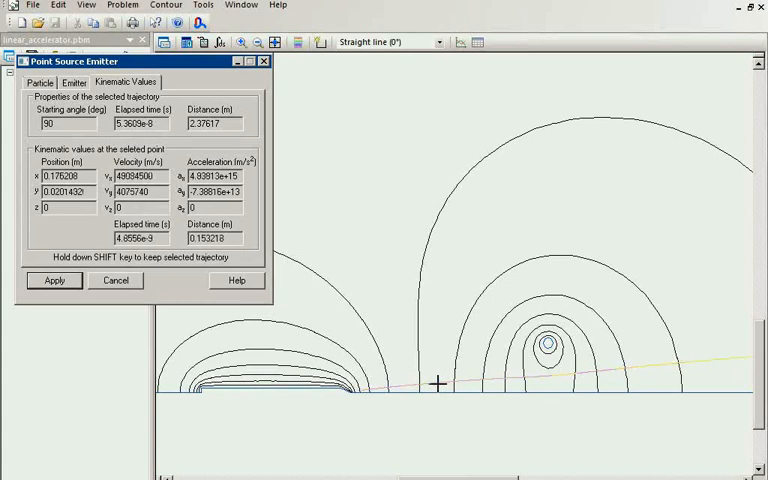
mouse_move(456, 386)
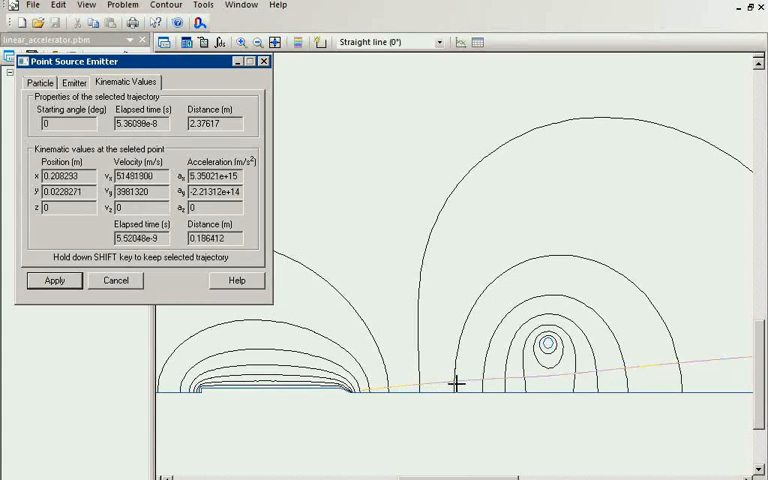